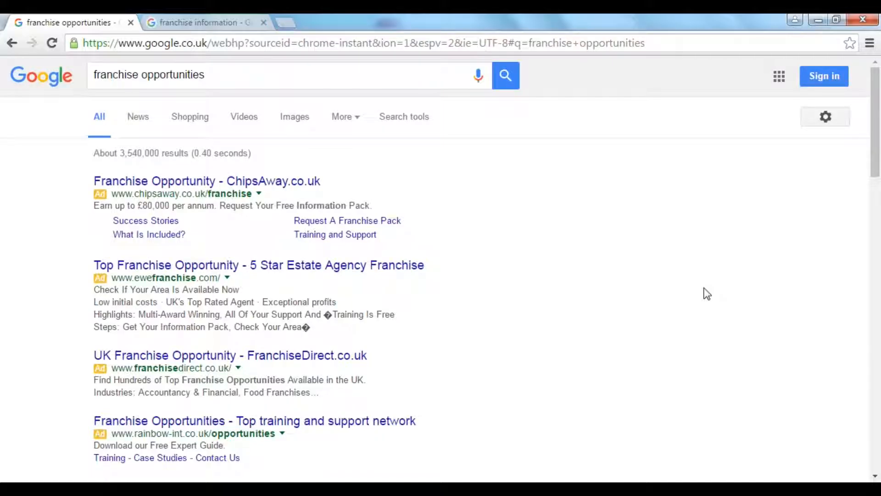
pyautogui.moveTo(138, 98)
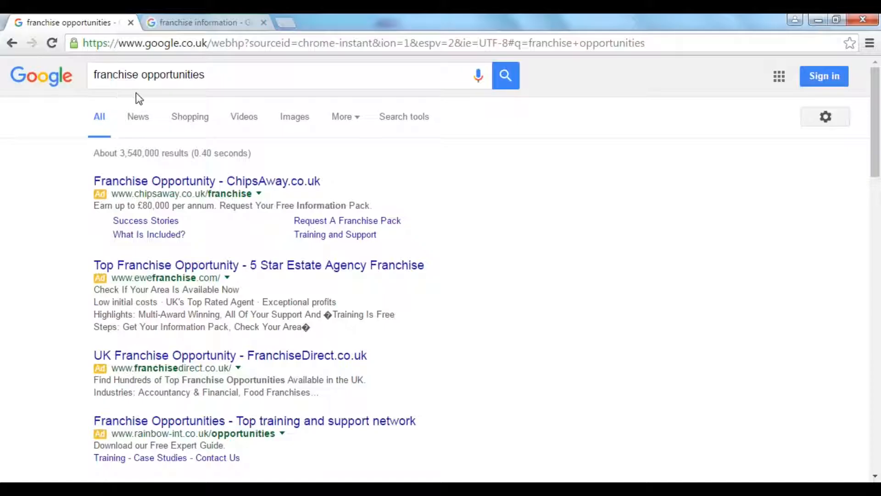
# - Switch to the 'franchise information - Google Search' tab
pyautogui.click(203, 22)
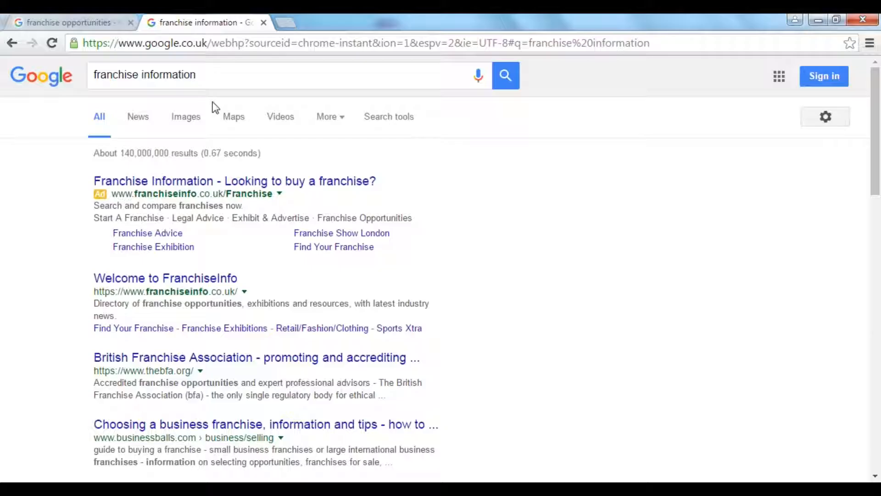
pyautogui.moveTo(635, 250)
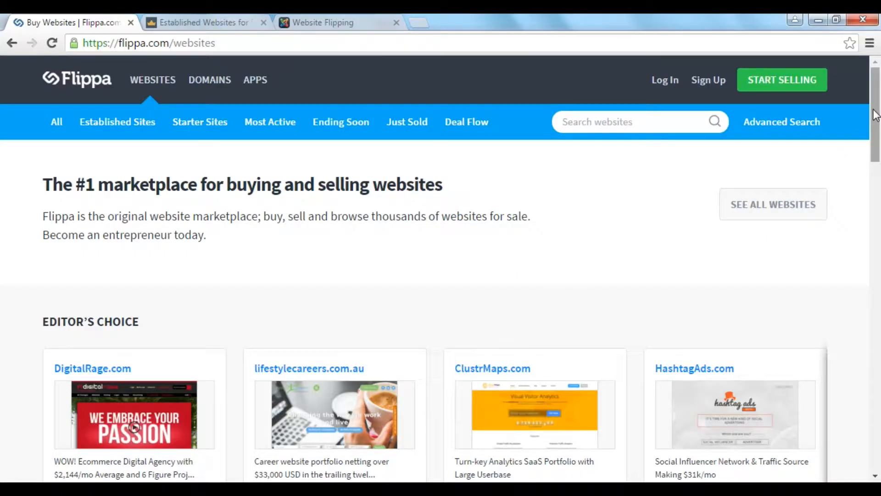
pyautogui.scroll(-3)
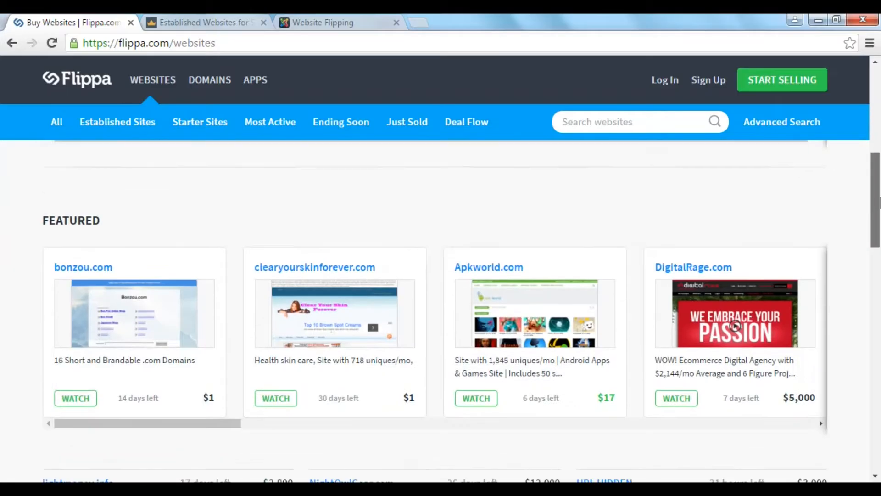
pyautogui.scroll(-3)
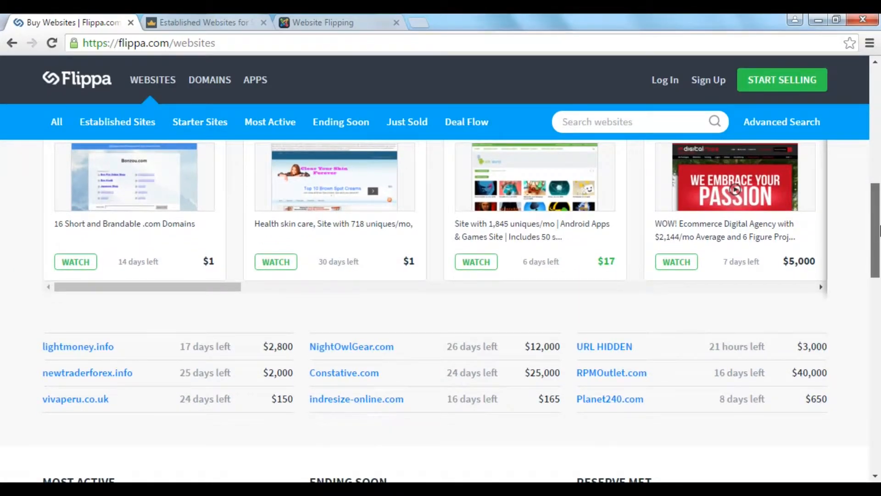
pyautogui.moveTo(638, 327)
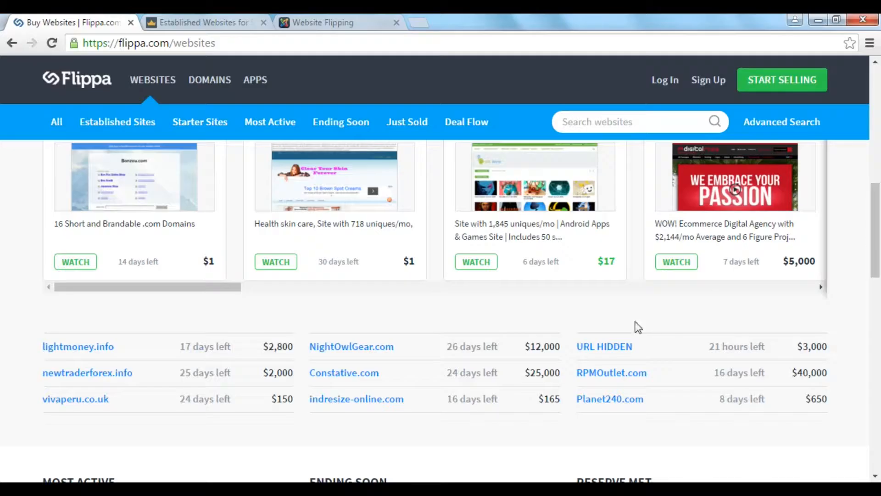
pyautogui.moveTo(351, 346)
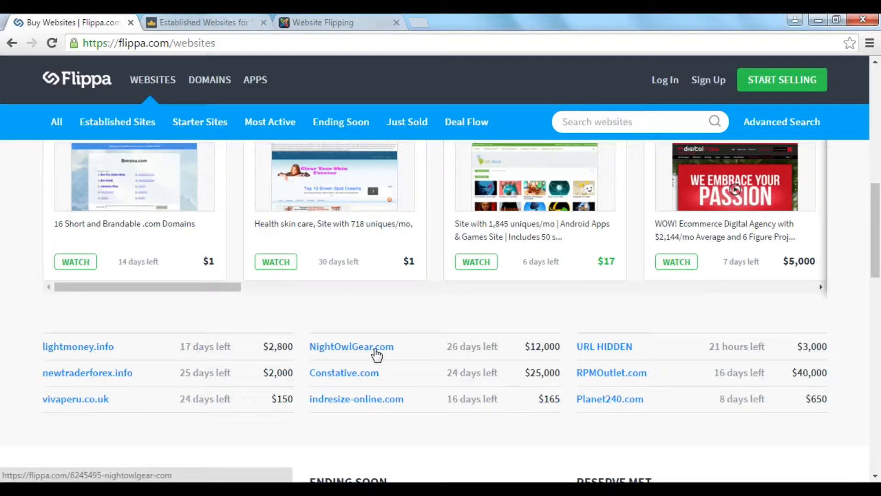
pyautogui.moveTo(574, 350)
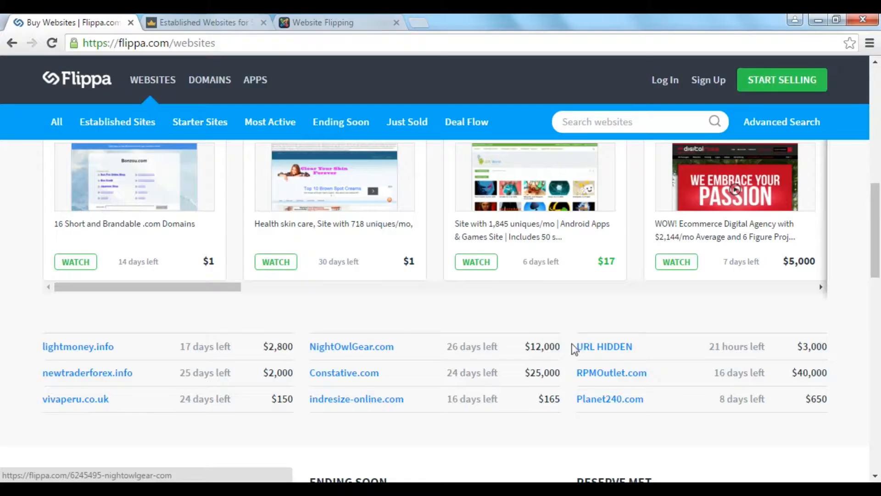
pyautogui.moveTo(612, 372)
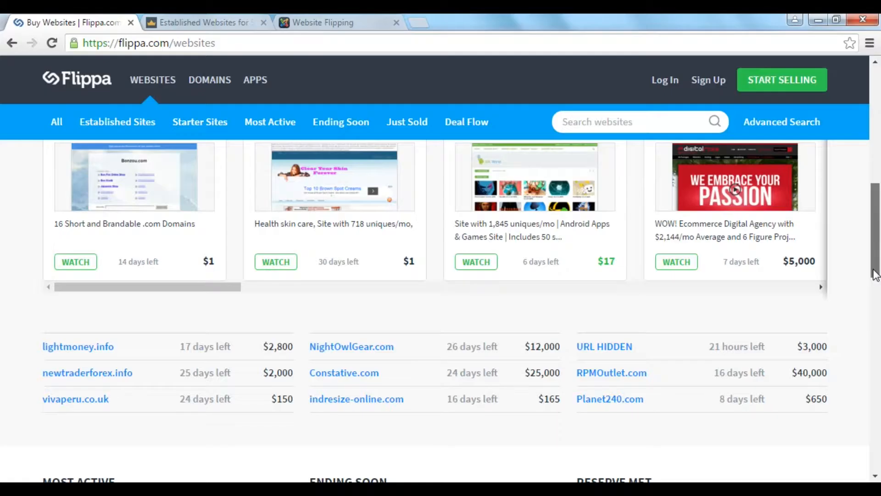
pyautogui.scroll(3)
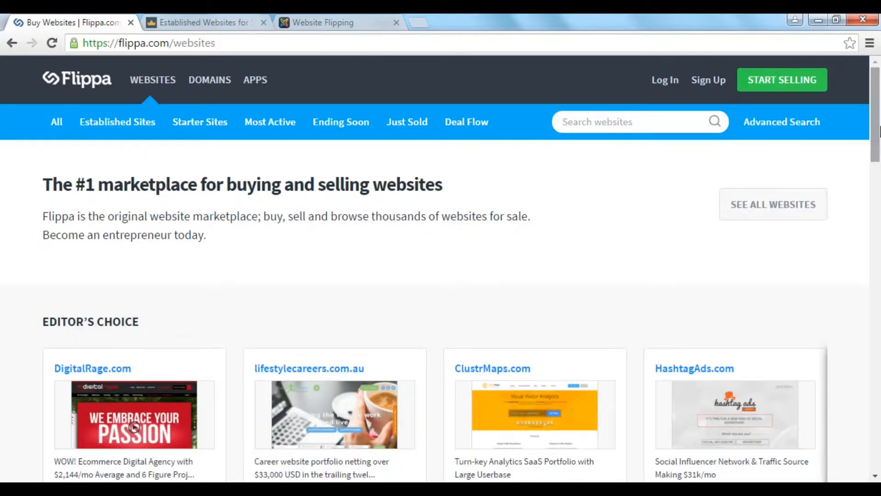
pyautogui.moveTo(206, 23)
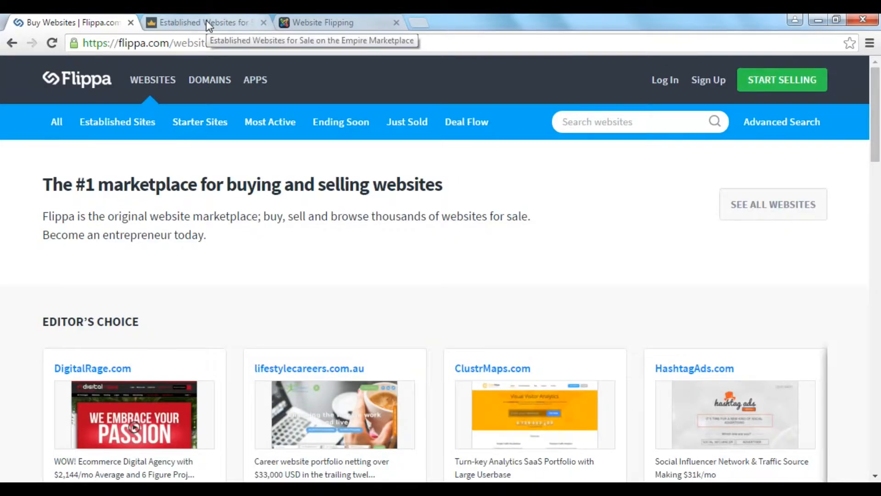
# - Browse Empire Flippers' established-website current listings, then return to the page top
pyautogui.click(203, 23)
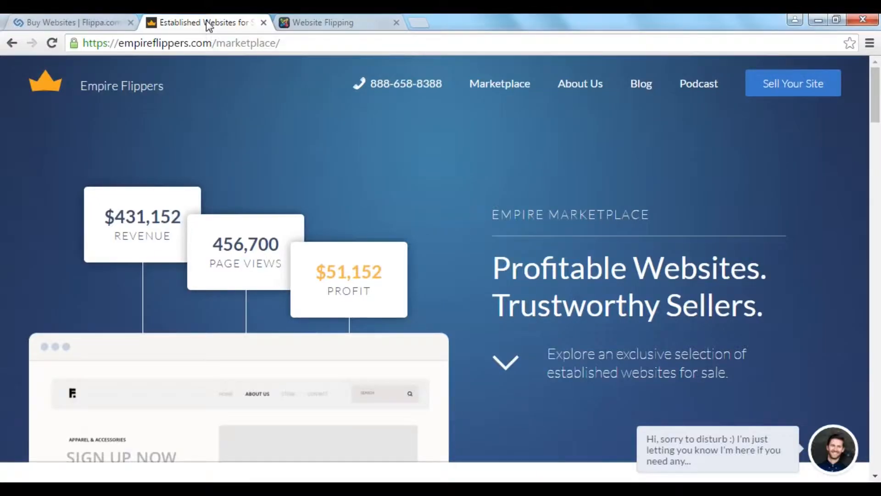
pyautogui.moveTo(127, 79)
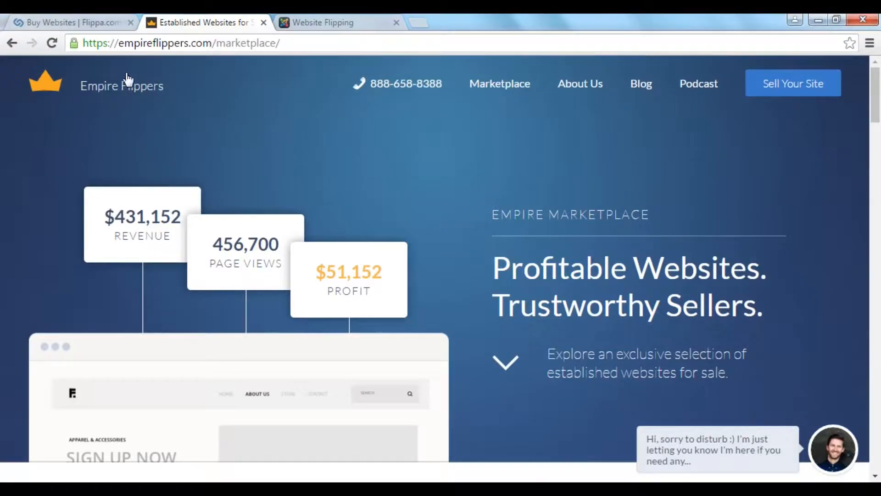
pyautogui.moveTo(281, 68)
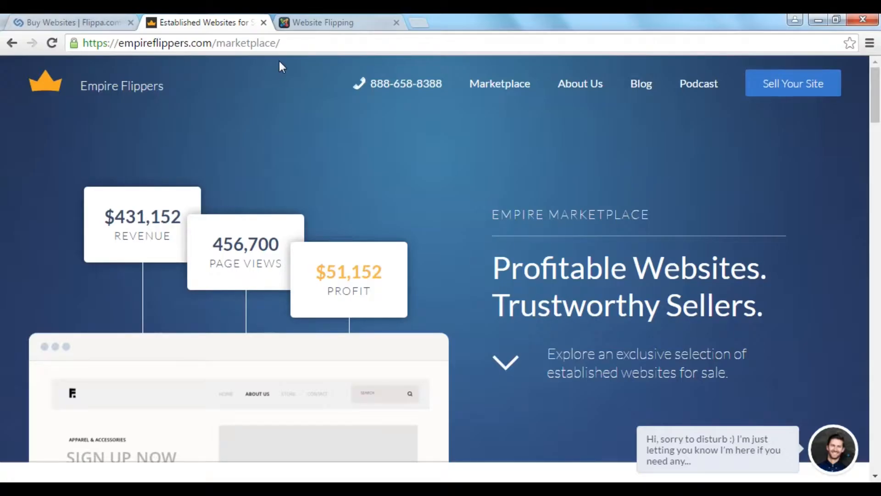
pyautogui.moveTo(305, 64)
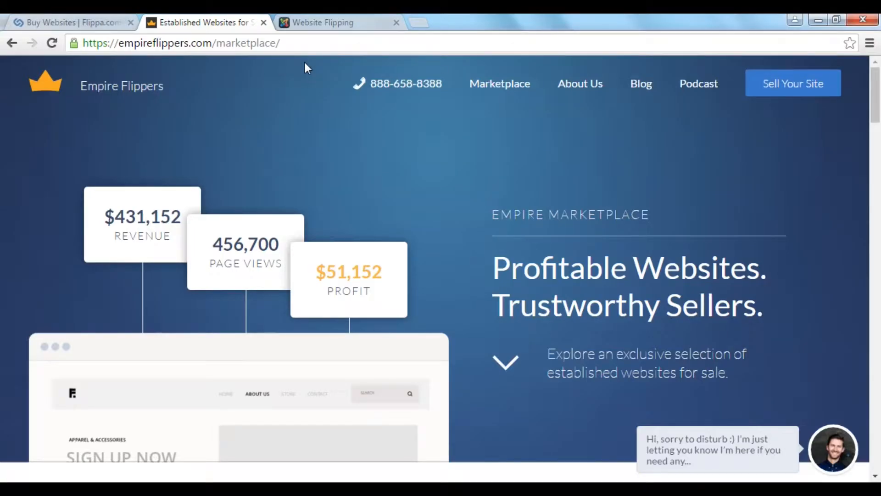
pyautogui.scroll(-3)
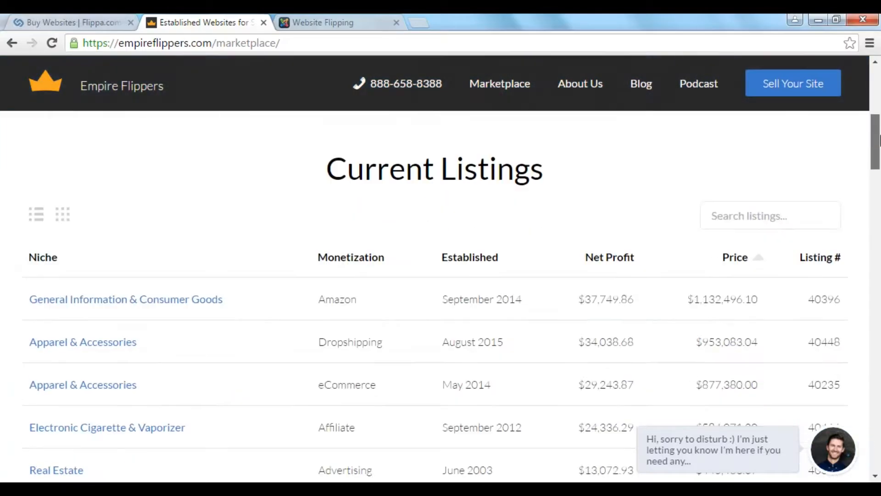
pyautogui.scroll(-3)
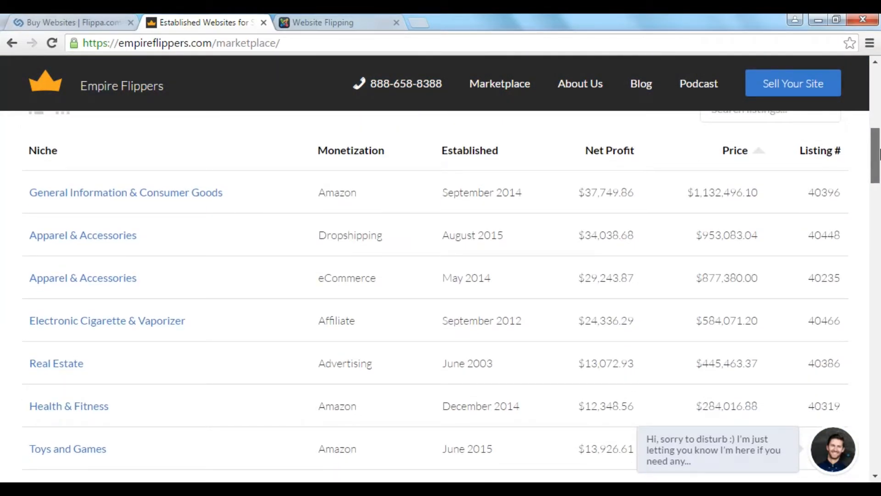
pyautogui.scroll(3)
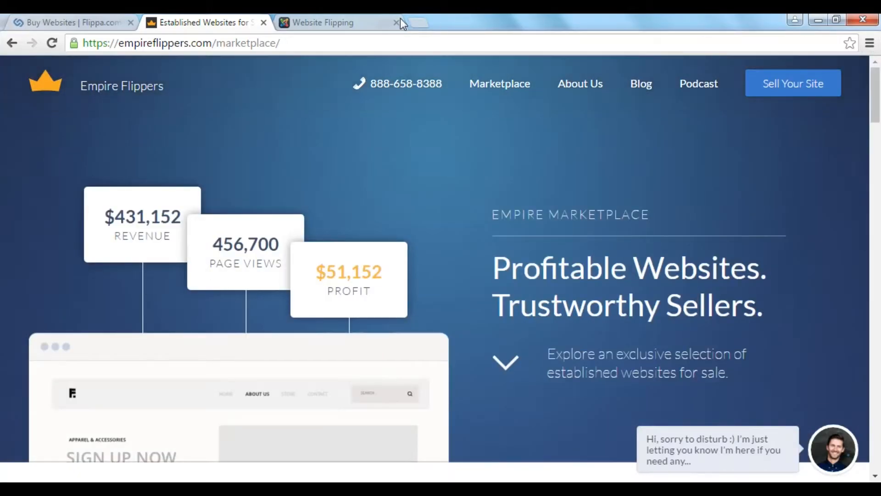
# - Read through the 'What is Website Flipping?' article, then scroll back to its top
pyautogui.click(324, 22)
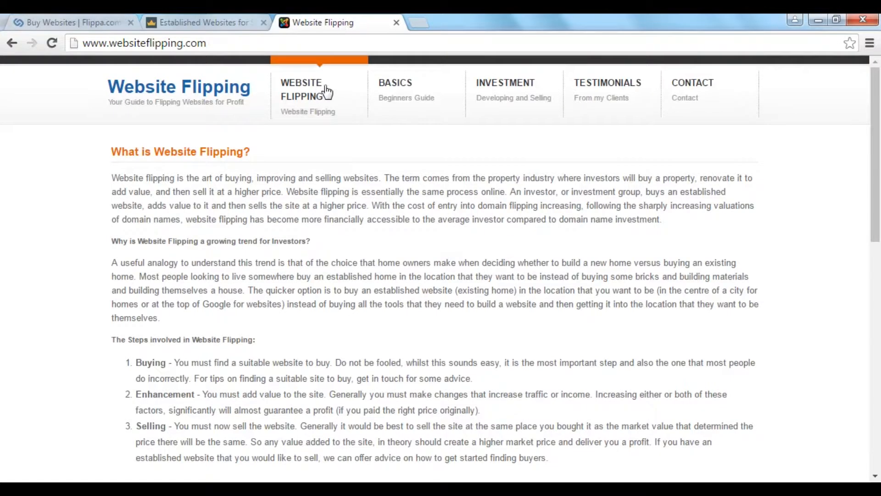
pyautogui.moveTo(224, 60)
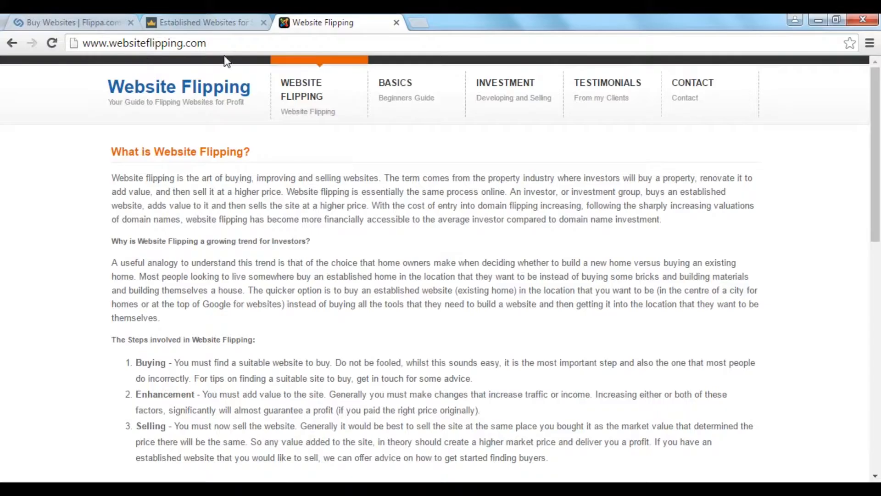
pyautogui.moveTo(737, 258)
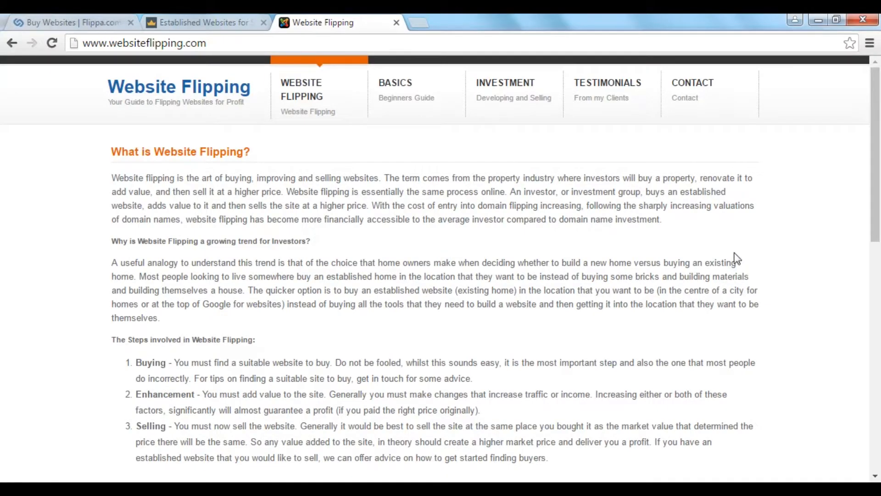
pyautogui.scroll(-3)
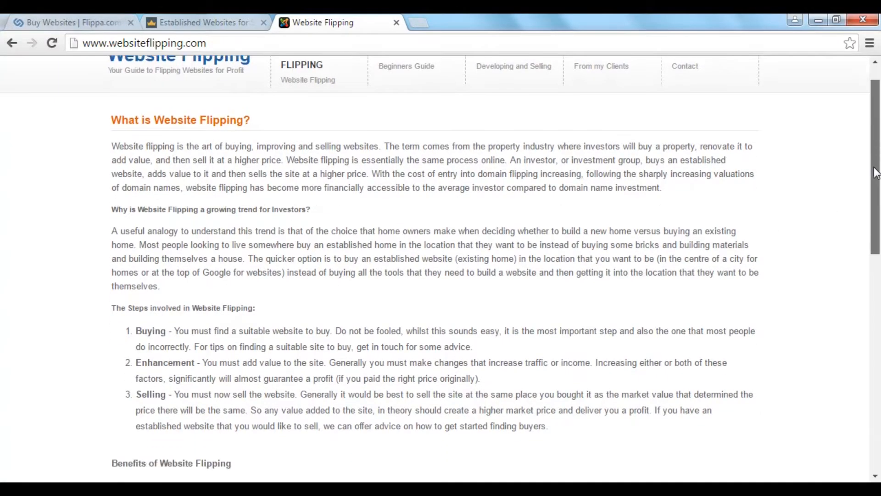
pyautogui.scroll(-3)
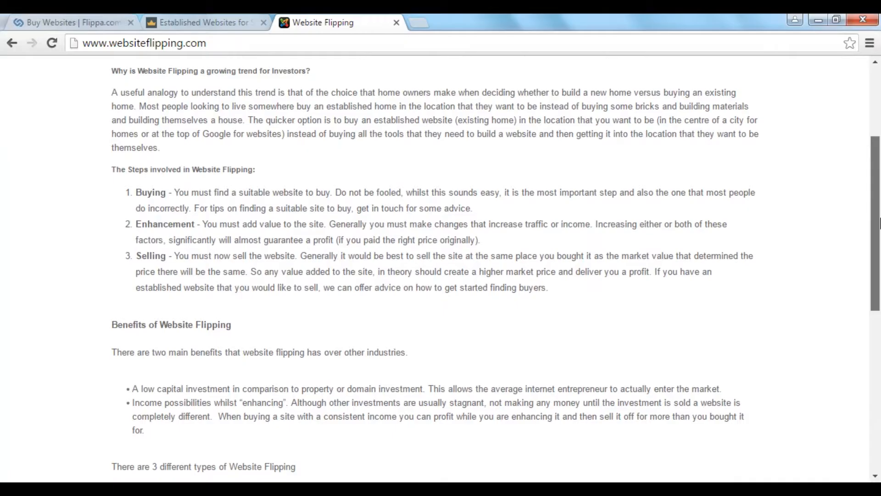
pyautogui.scroll(3)
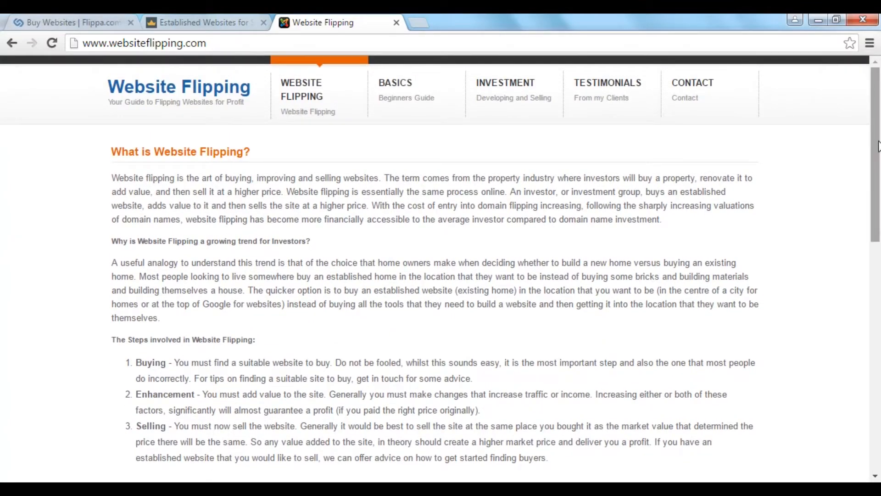
pyautogui.moveTo(693, 90)
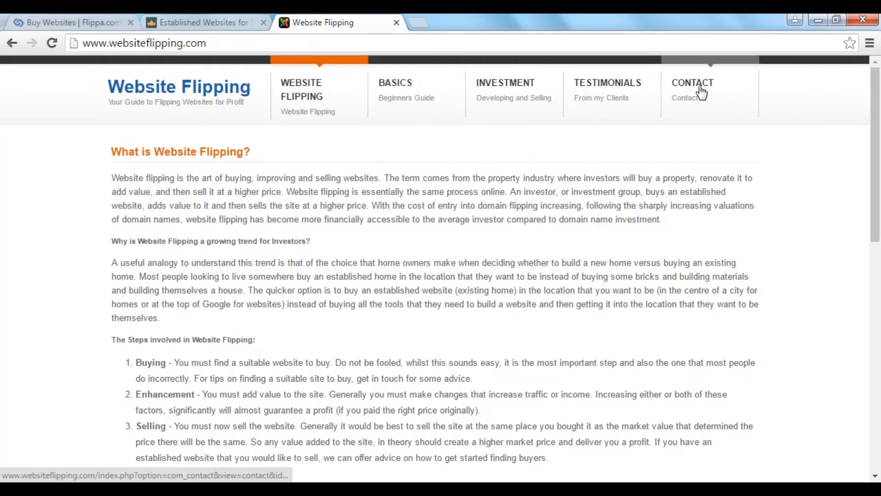
pyautogui.moveTo(811, 158)
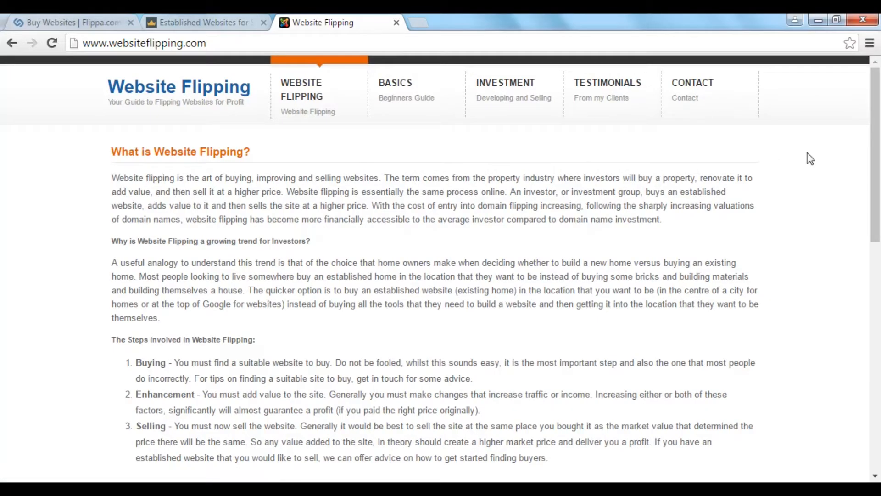